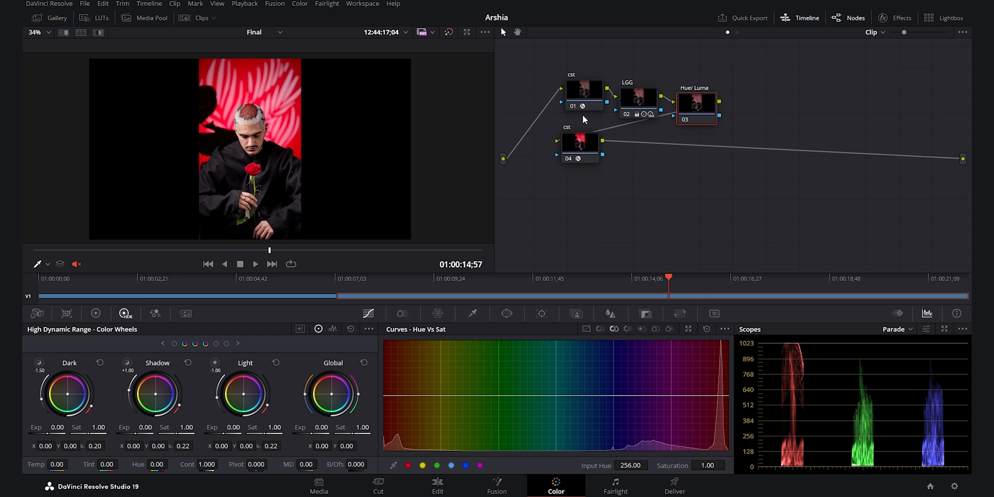
Step: Inspect node 01's Color Space Transform from Sony S-Gamut3/S-Log3 to DaVinci Wide Gamut
click(581, 93)
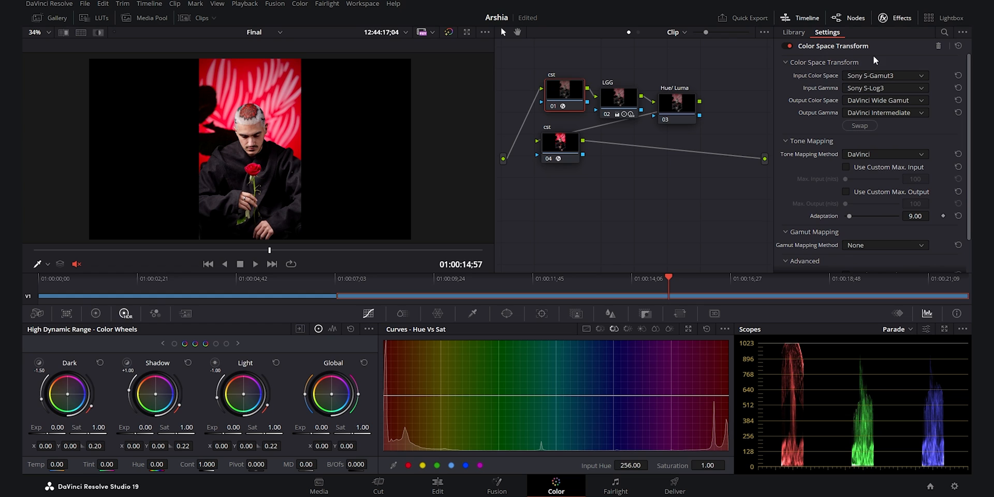
mouse_move(899, 97)
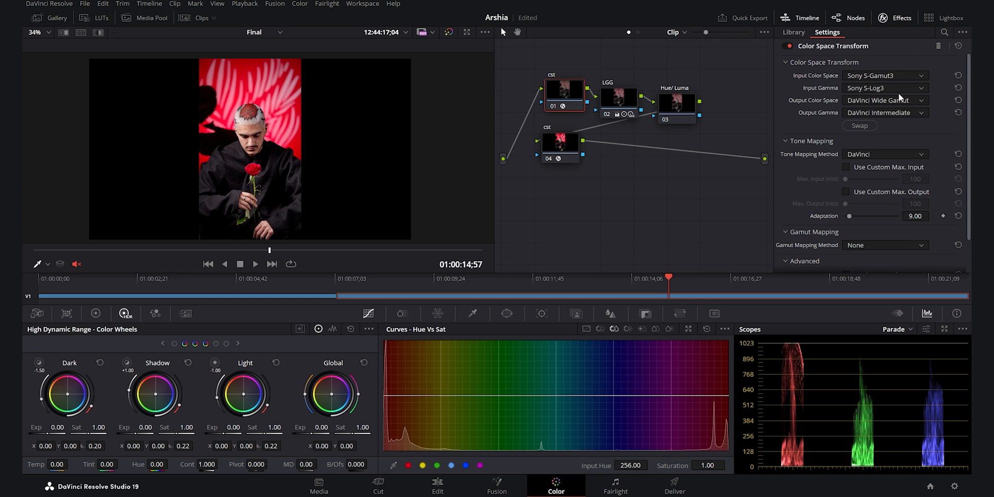
mouse_move(825, 90)
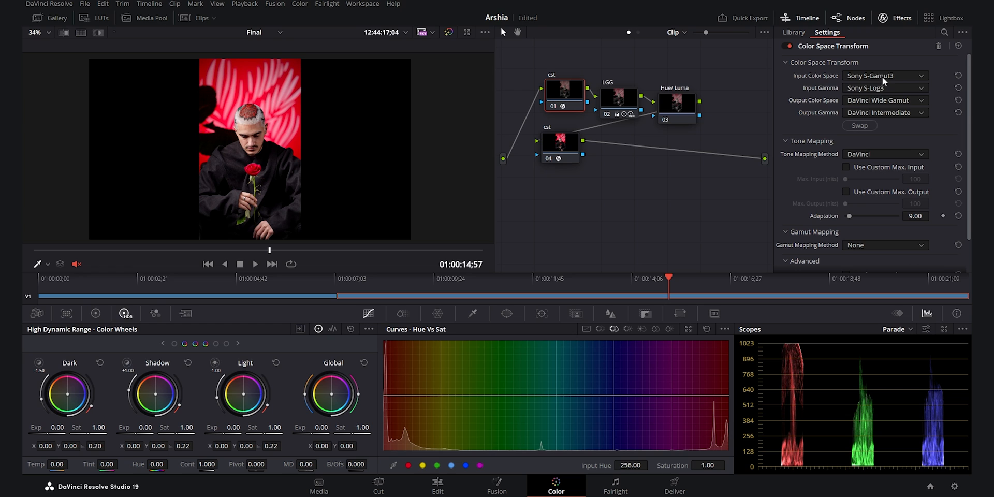
mouse_move(842, 109)
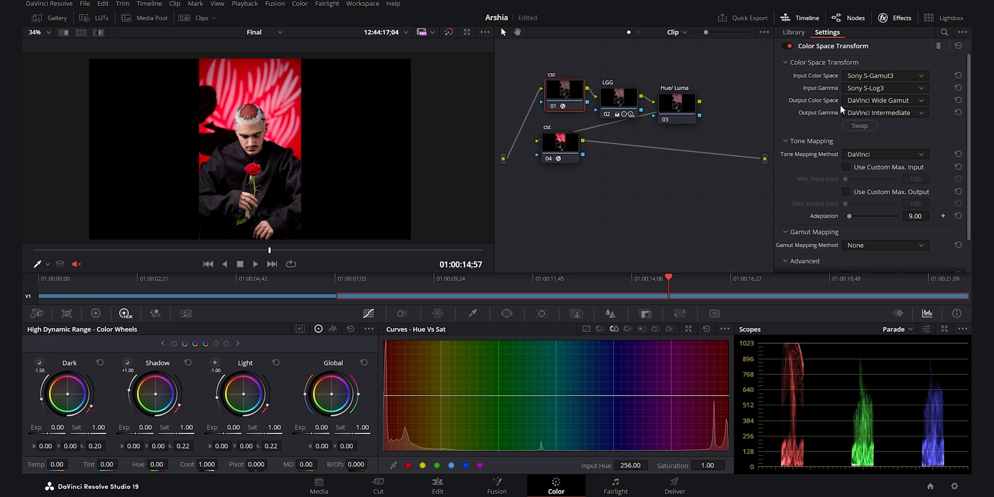
mouse_move(894, 98)
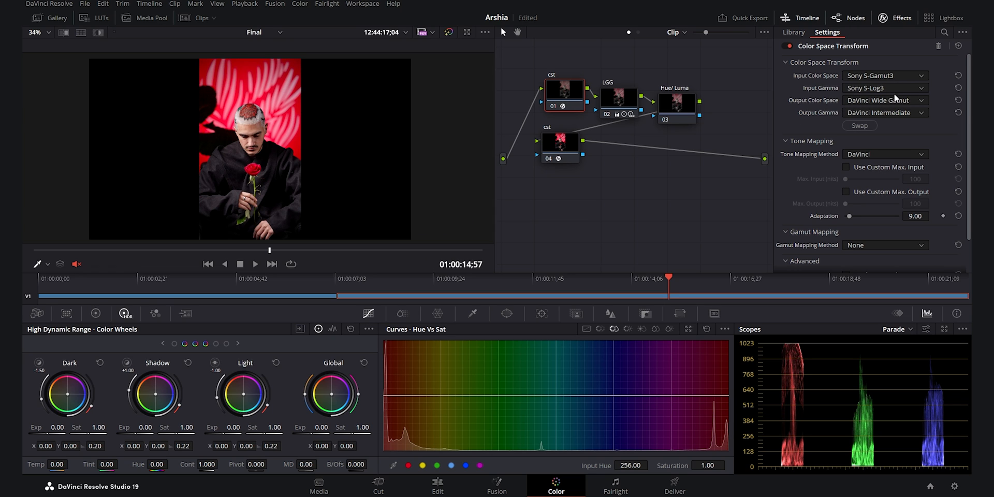
mouse_move(846, 141)
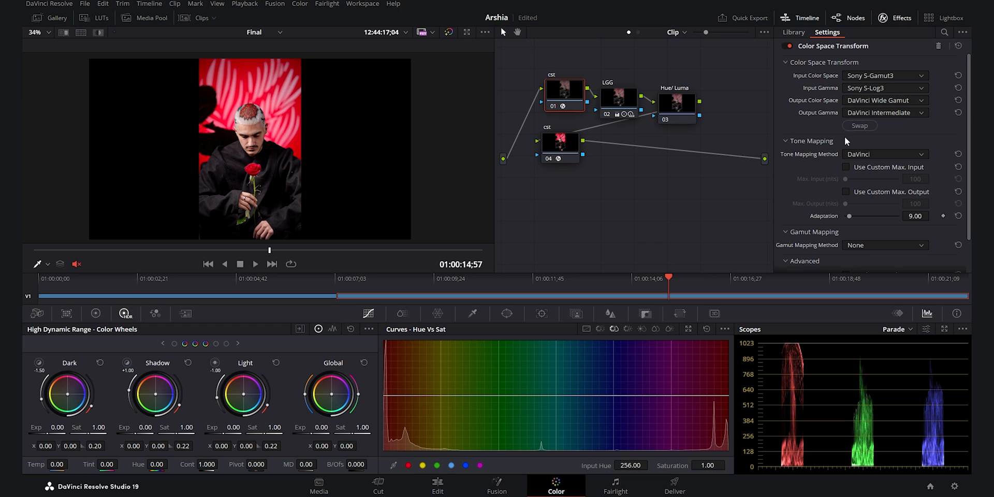
mouse_move(746, 128)
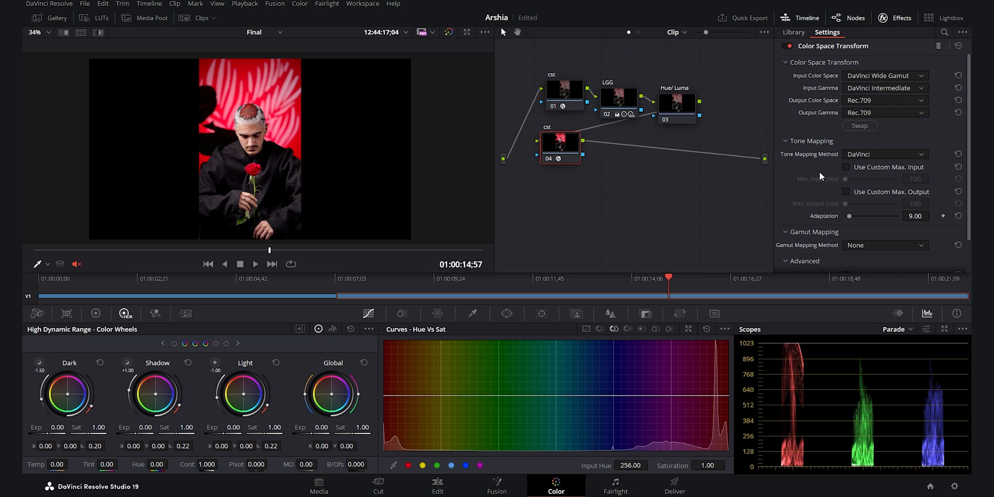
mouse_move(826, 89)
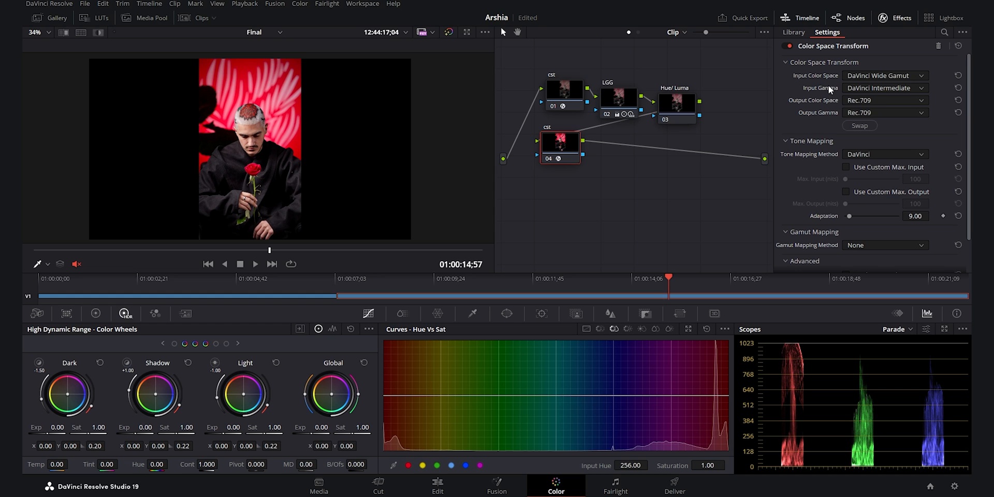
mouse_move(895, 82)
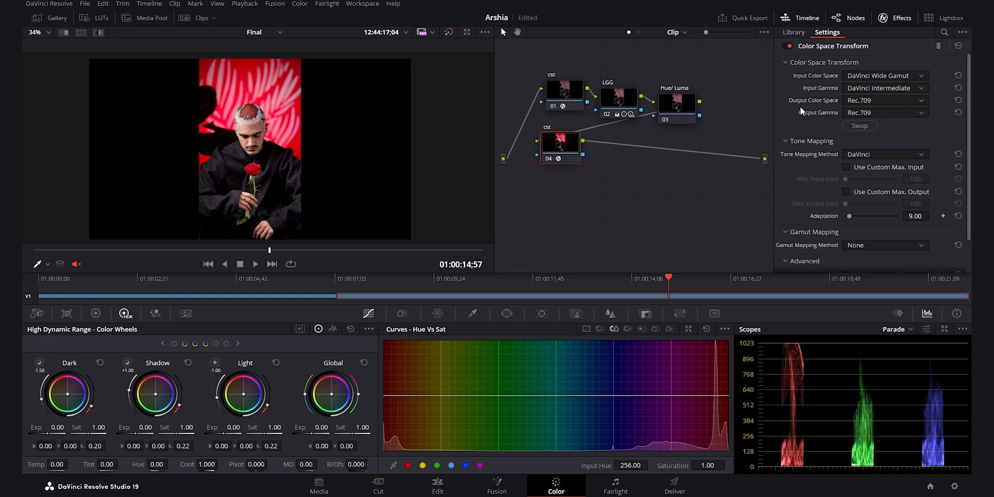
mouse_move(898, 108)
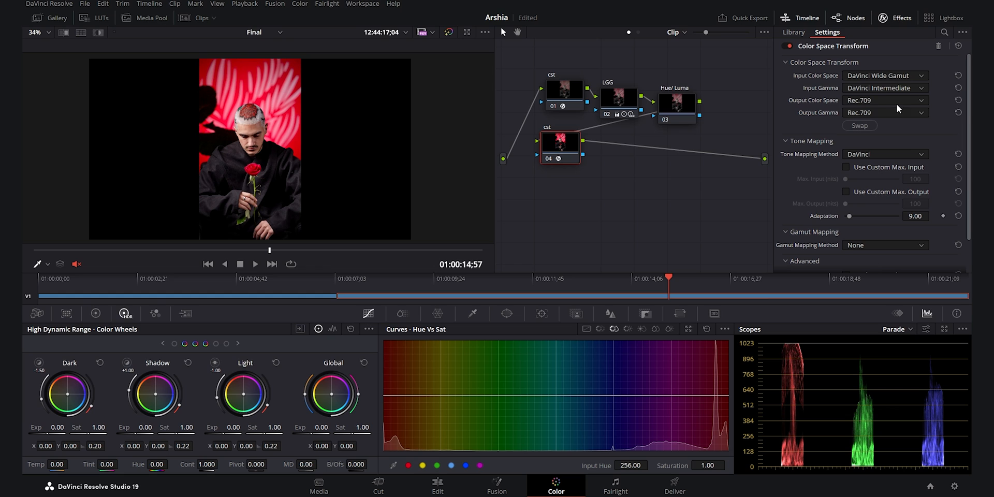
mouse_move(598, 177)
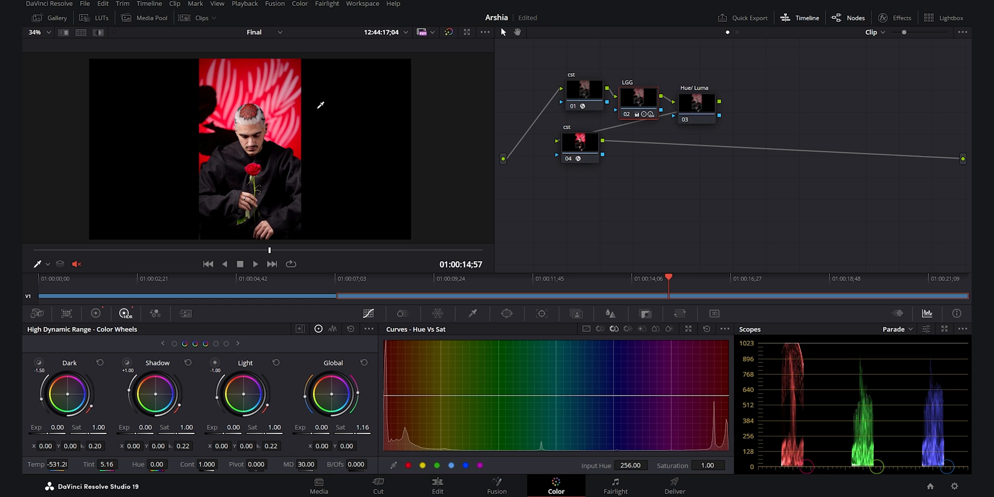
mouse_move(350, 118)
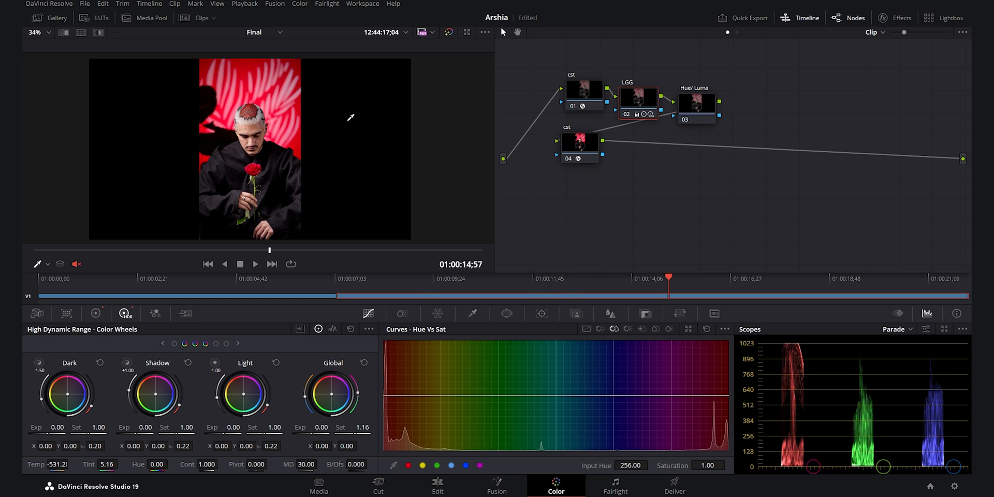
Step: Preview the adjusted grade in the full-screen viewer, then return to the normal view
click(467, 31)
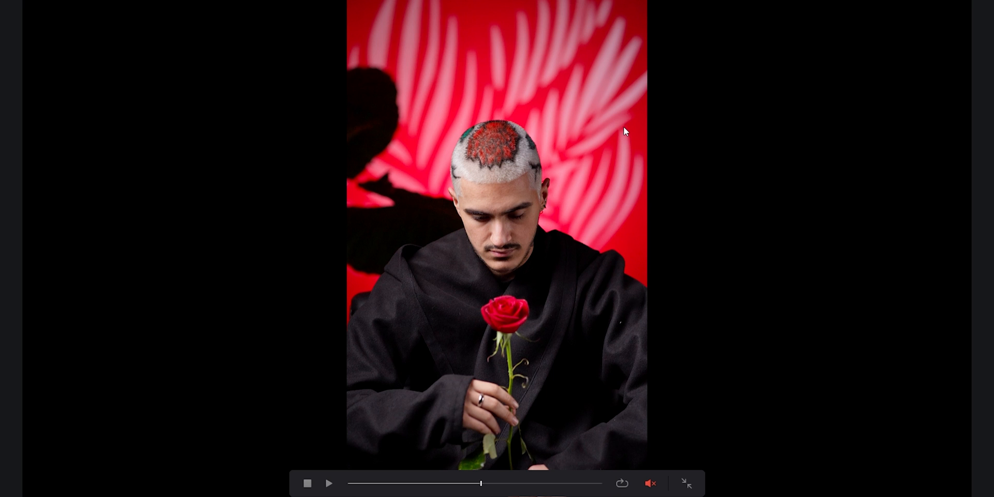
click(686, 483)
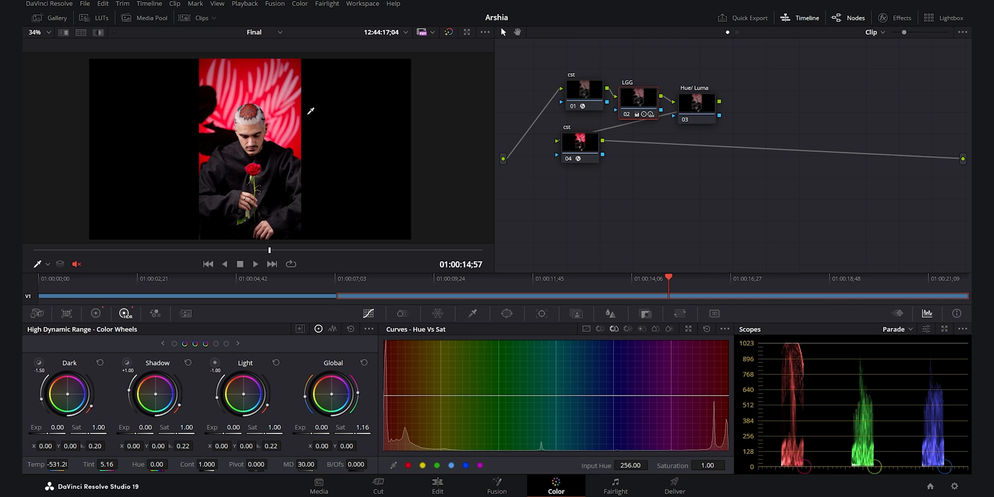
mouse_move(345, 137)
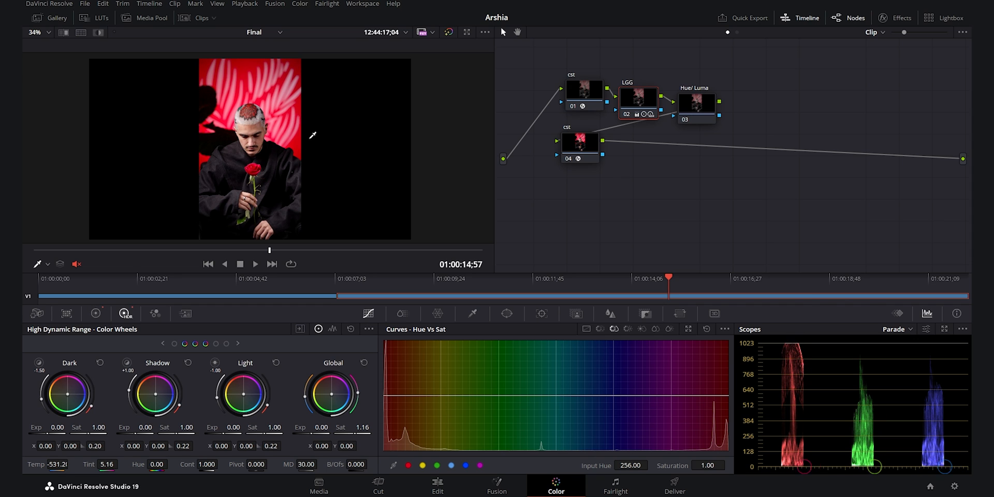
mouse_move(723, 189)
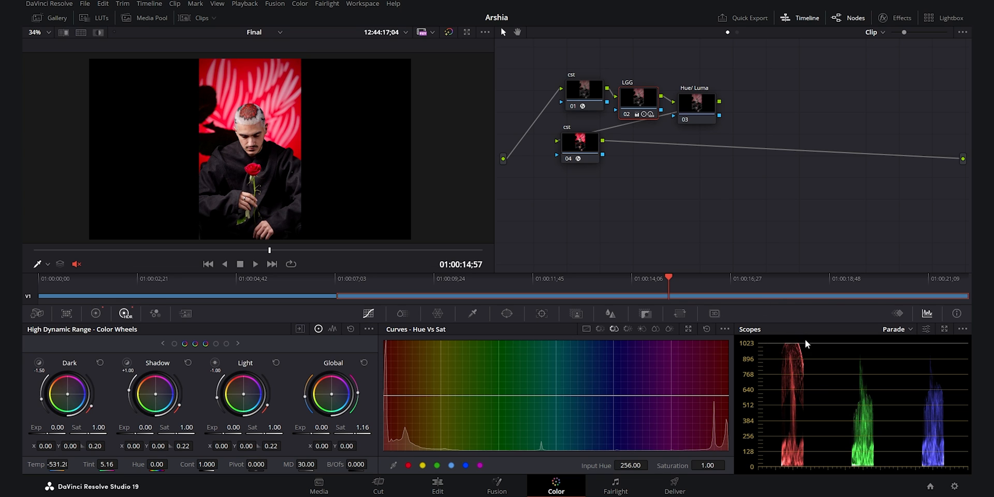
mouse_move(759, 269)
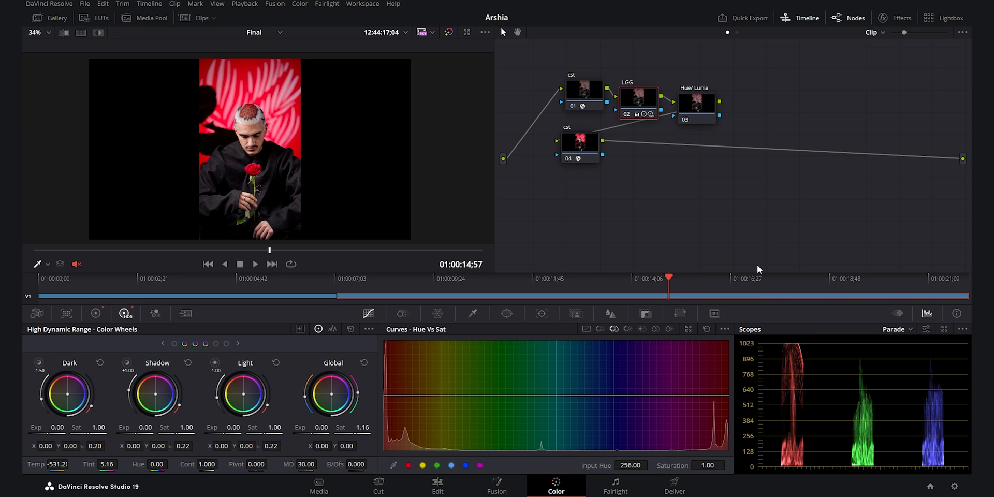
mouse_move(689, 202)
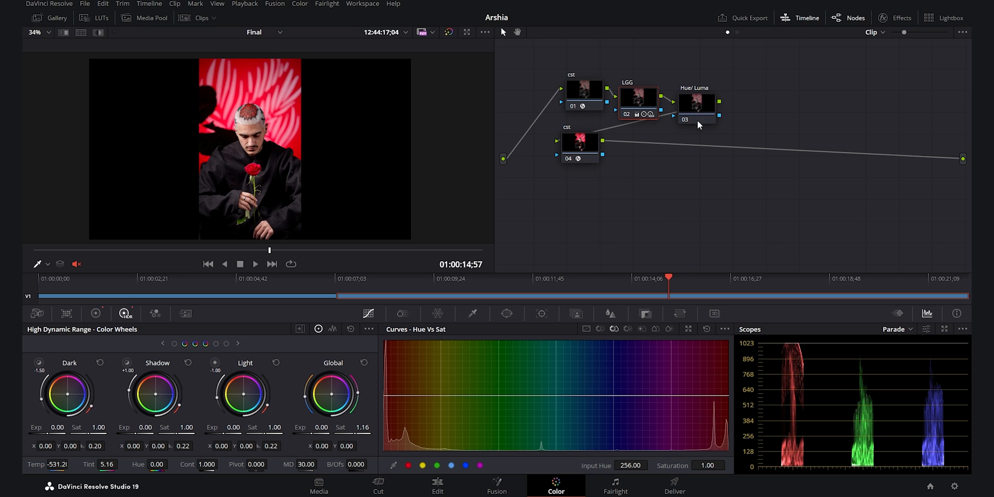
Step: Show the clip thumbnails, load the Color Slice version, then reload Hue / Luma / Sat
click(699, 103)
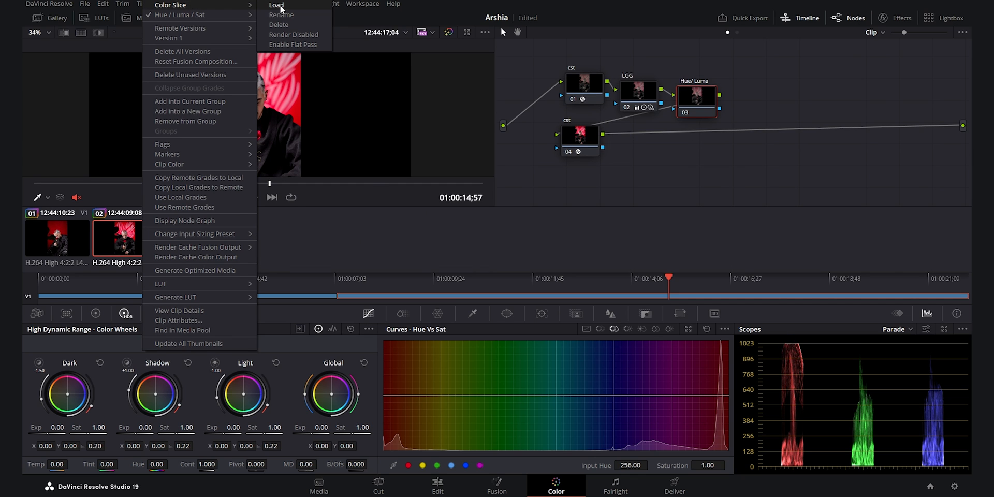
click(274, 4)
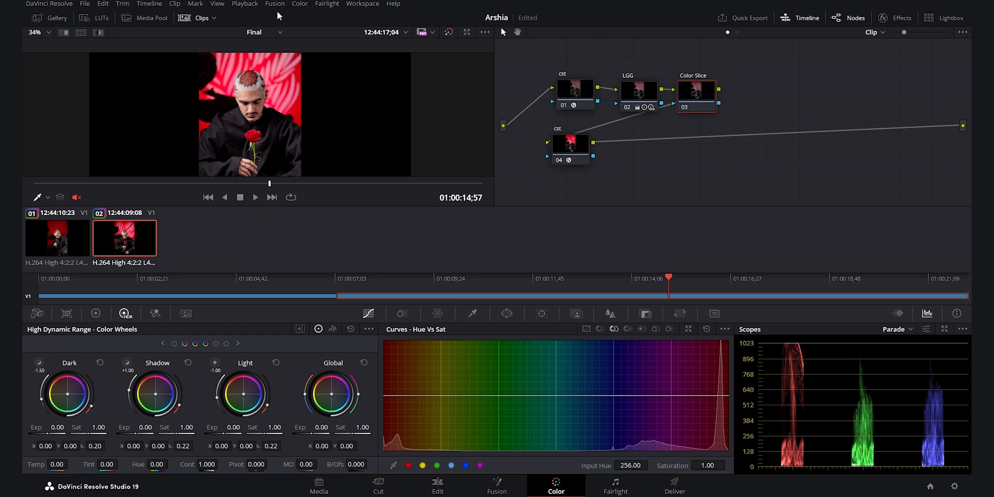
mouse_move(127, 248)
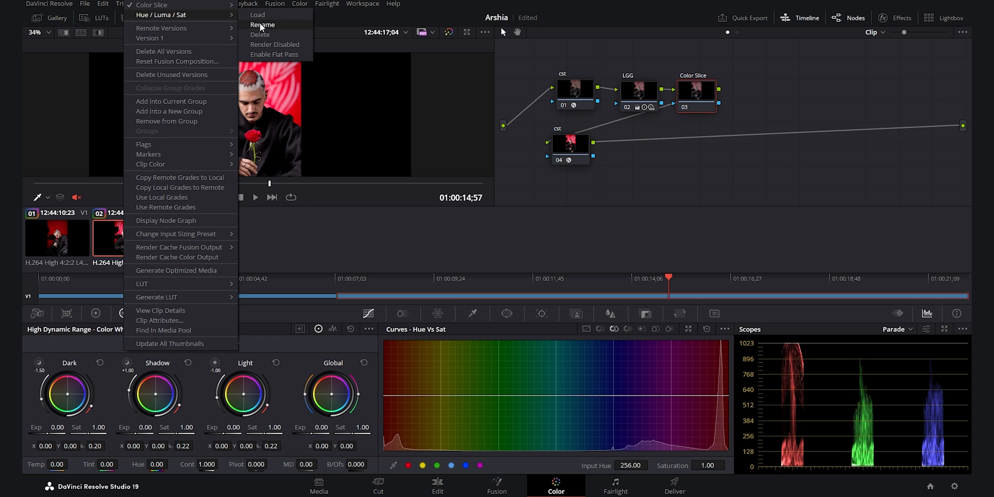
mouse_move(258, 15)
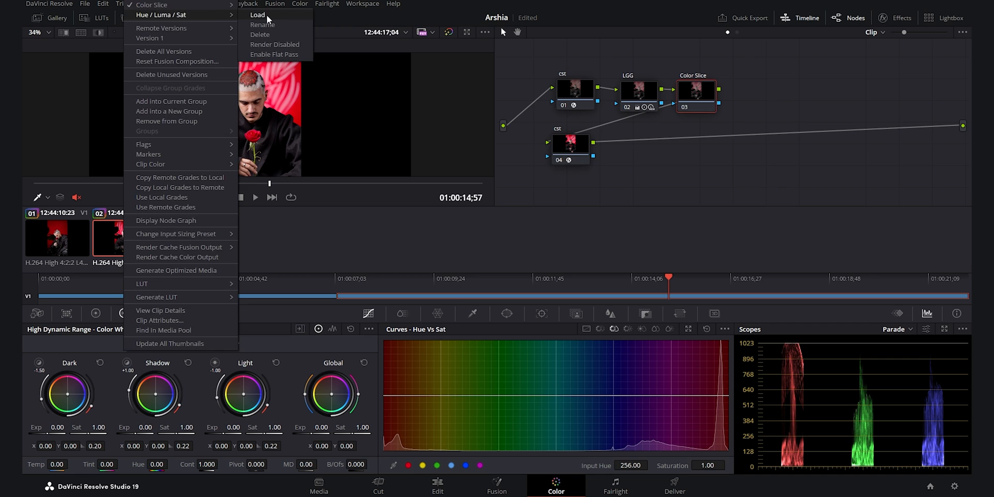
click(256, 14)
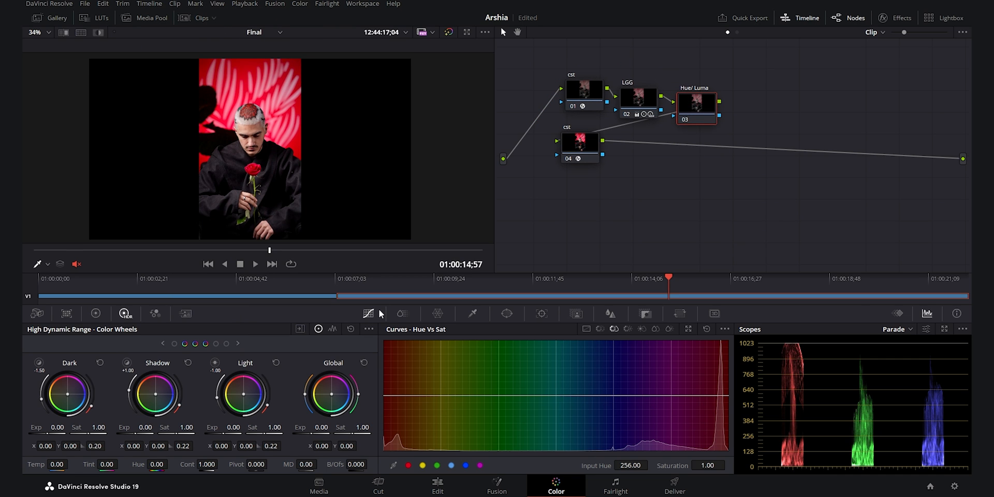
Step: Add Hue vs Lum points around red and pull the reds down to Lum Gain 0.49
click(628, 328)
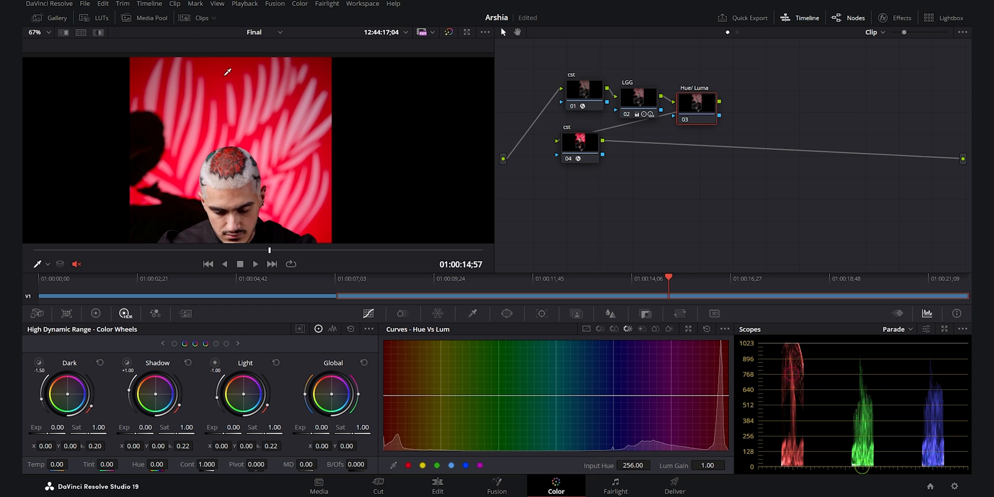
drag(706, 397, 705, 393)
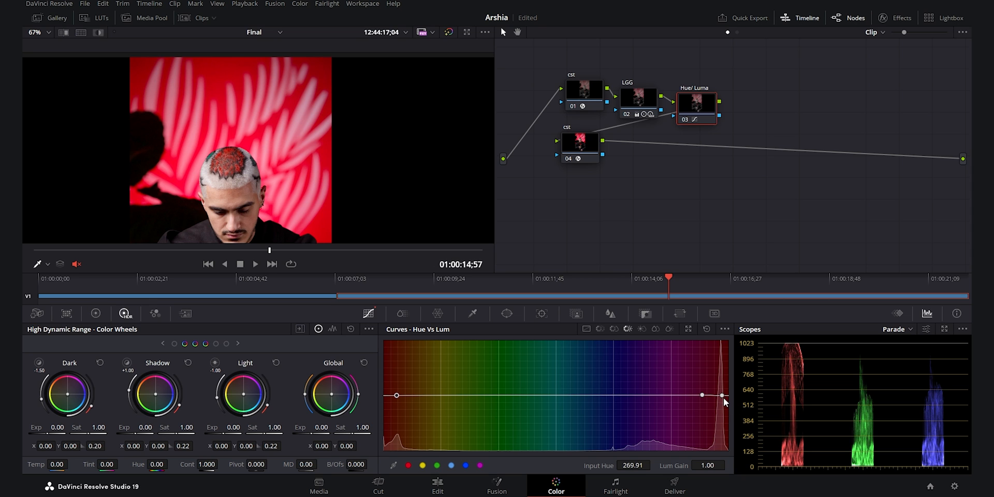
drag(721, 395, 723, 424)
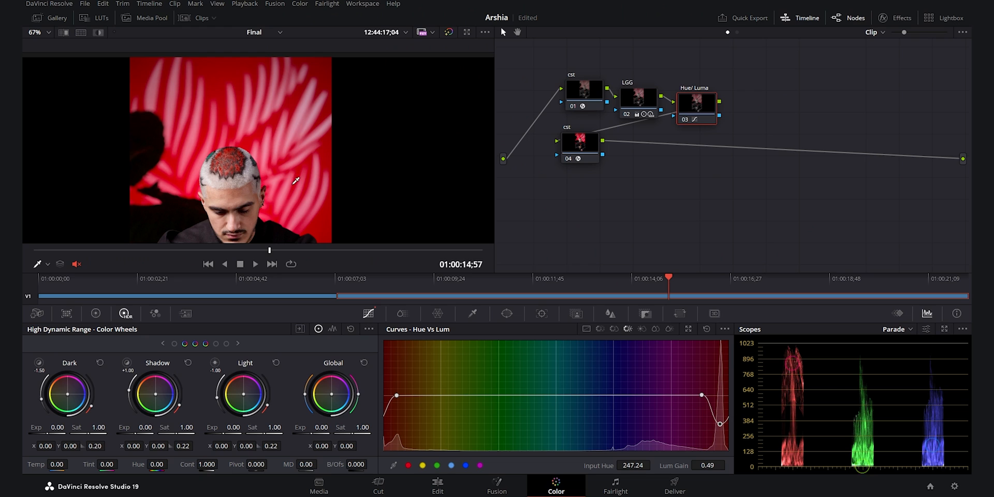
mouse_move(648, 212)
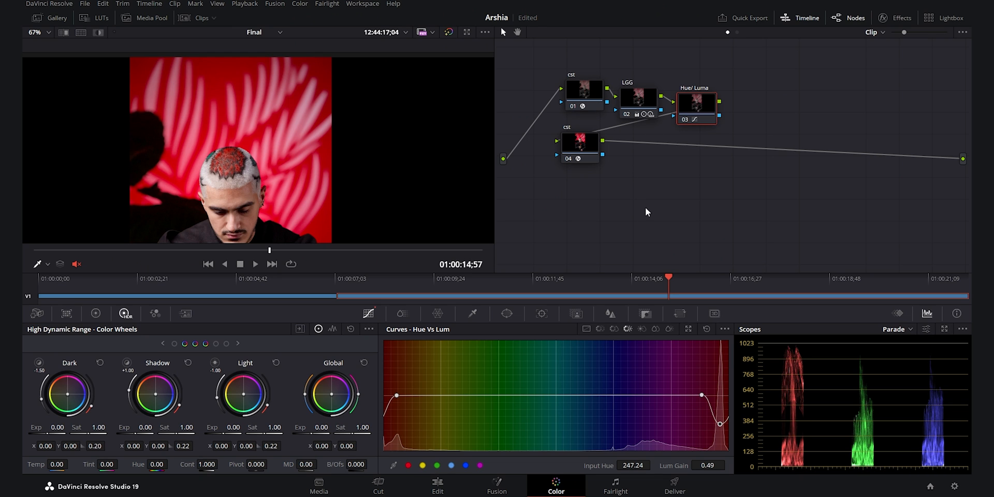
mouse_move(615, 329)
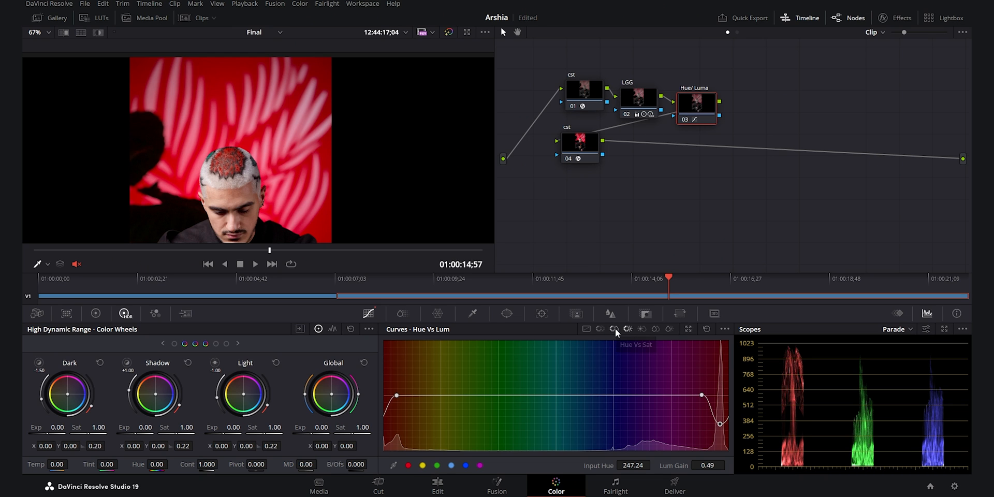
Step: Lower the reds to 0.77 saturation with Hue vs Sat, then load the Color Slice version
click(614, 329)
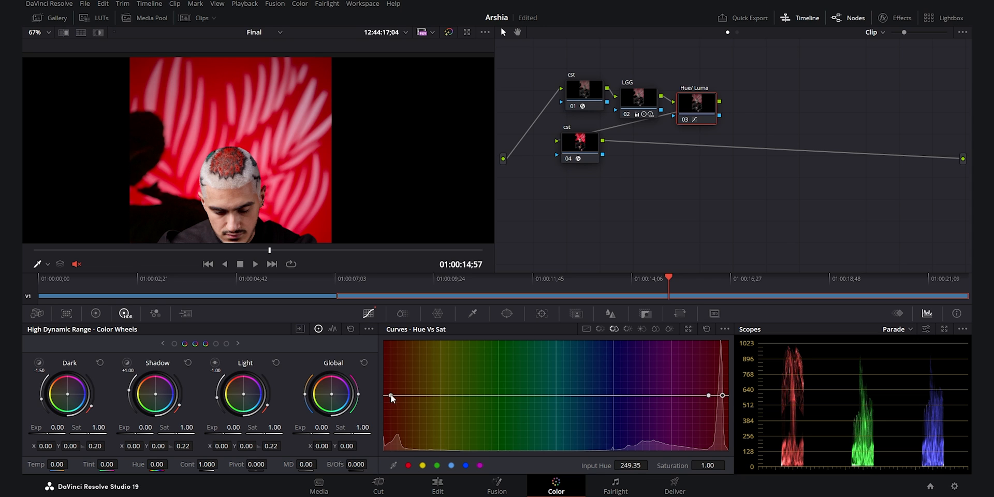
drag(721, 398, 708, 394)
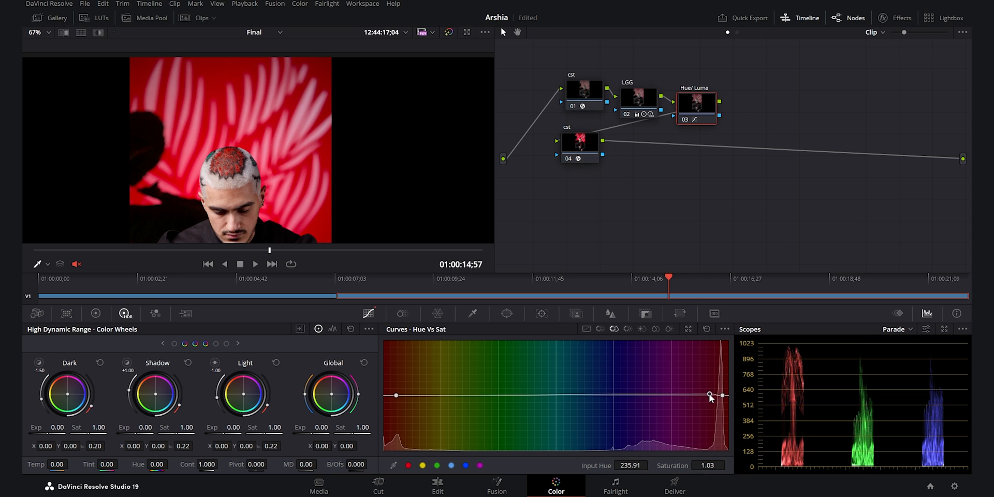
drag(709, 394, 721, 409)
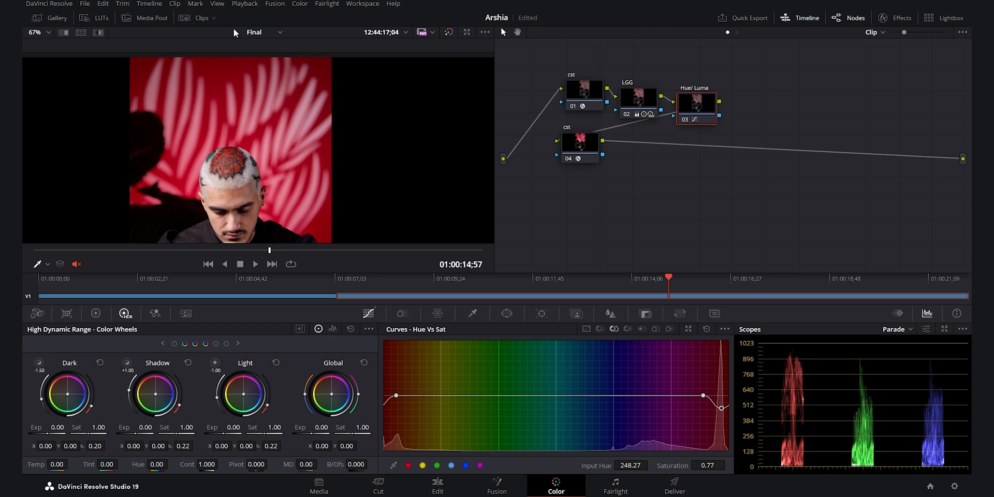
click(184, 18)
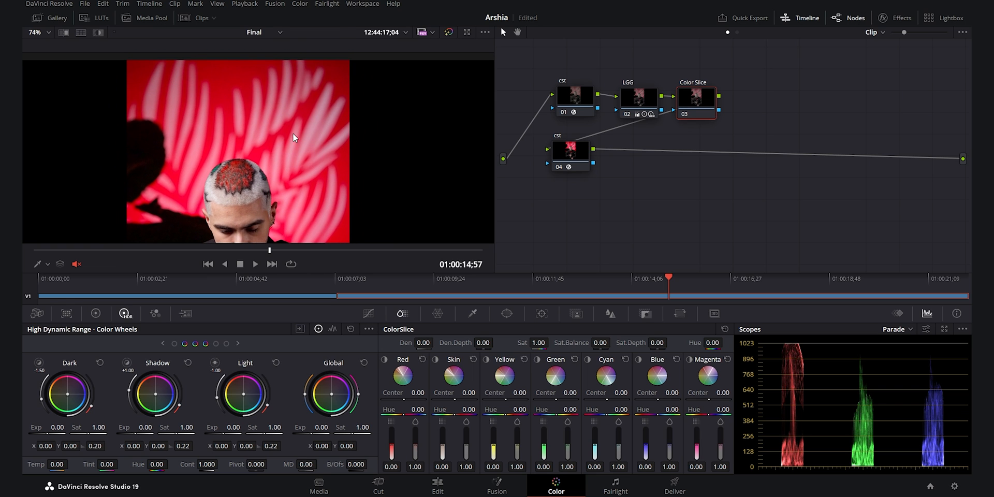
mouse_move(306, 176)
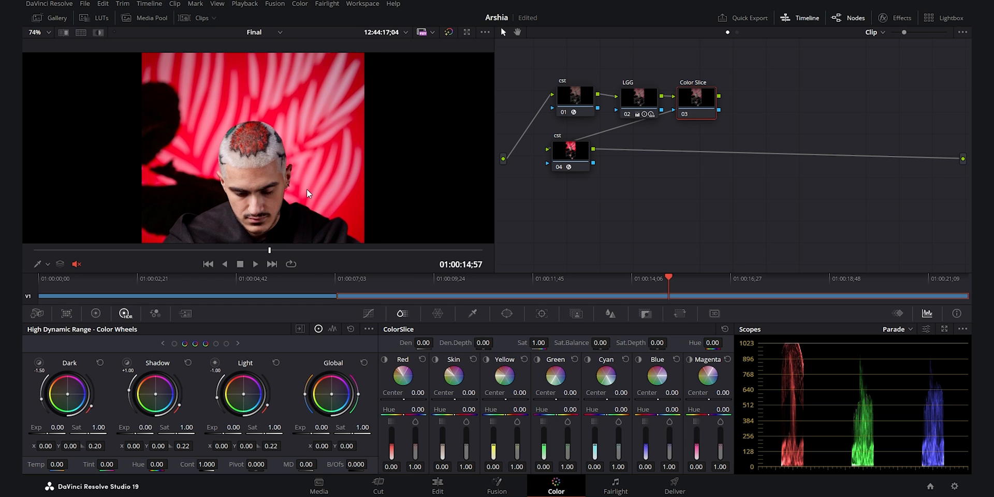
mouse_move(349, 223)
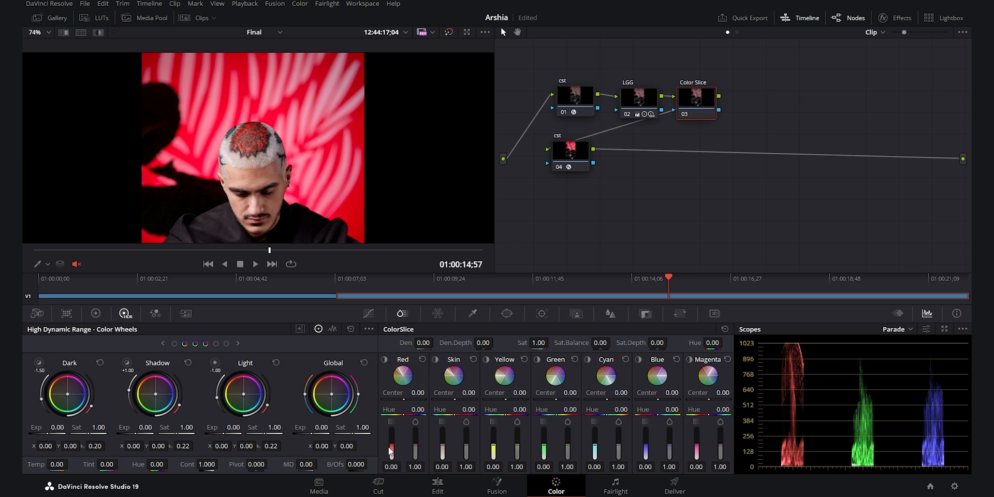
Step: Raise the red density to 0.88 and review the clip in full-screen preview
drag(390, 438, 390, 450)
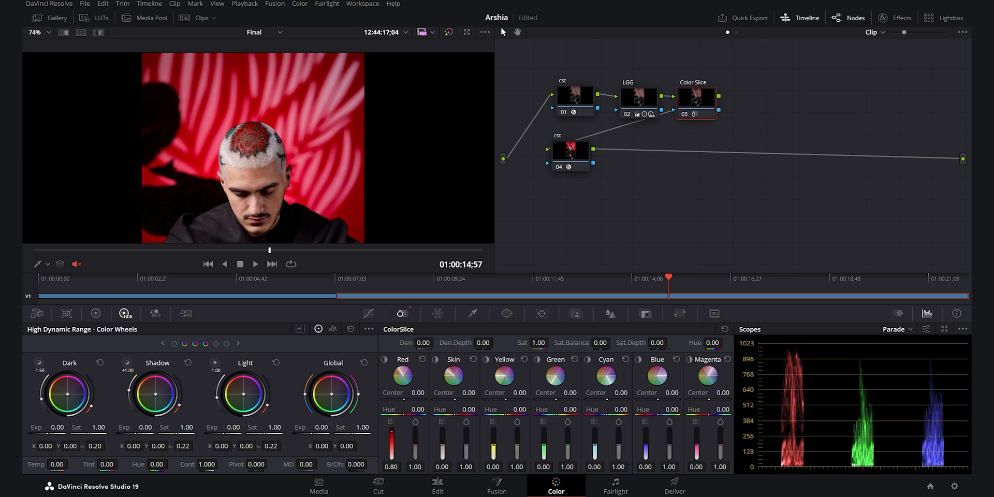
click(28, 32)
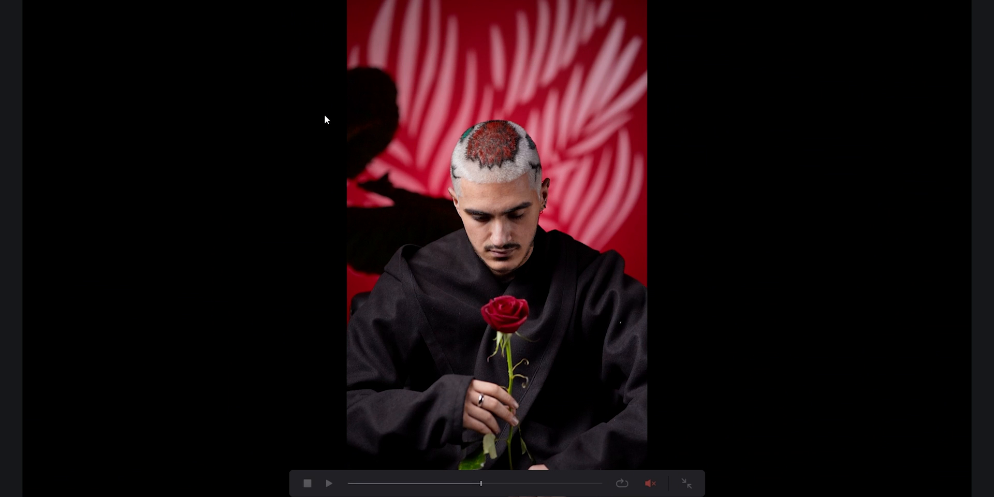
mouse_move(361, 144)
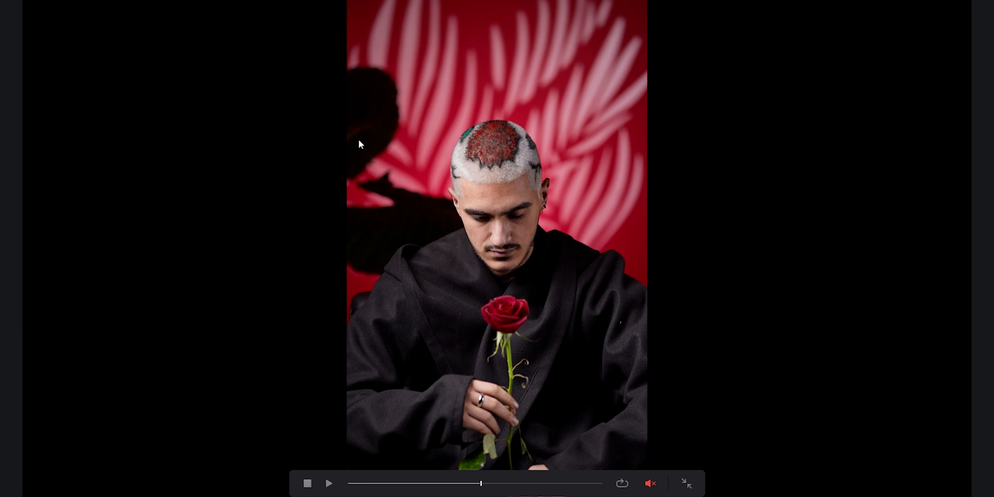
click(686, 483)
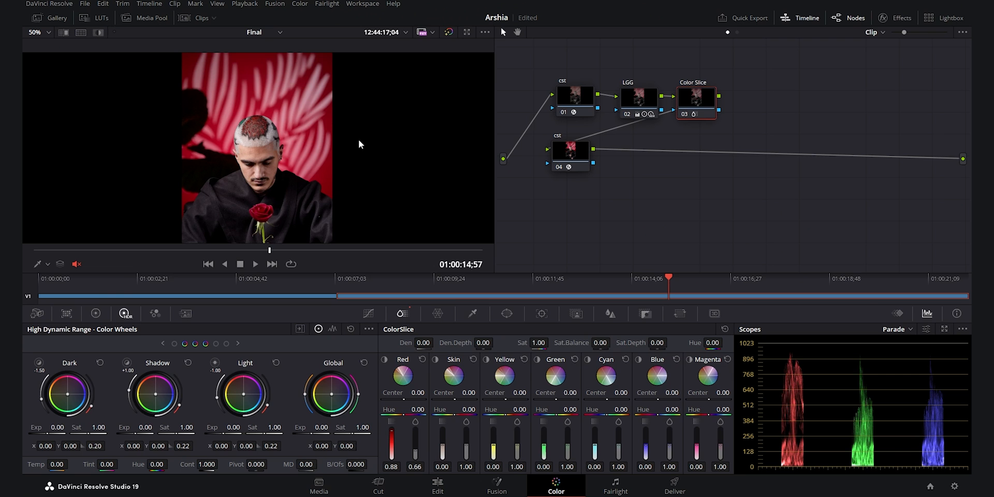
mouse_move(302, 117)
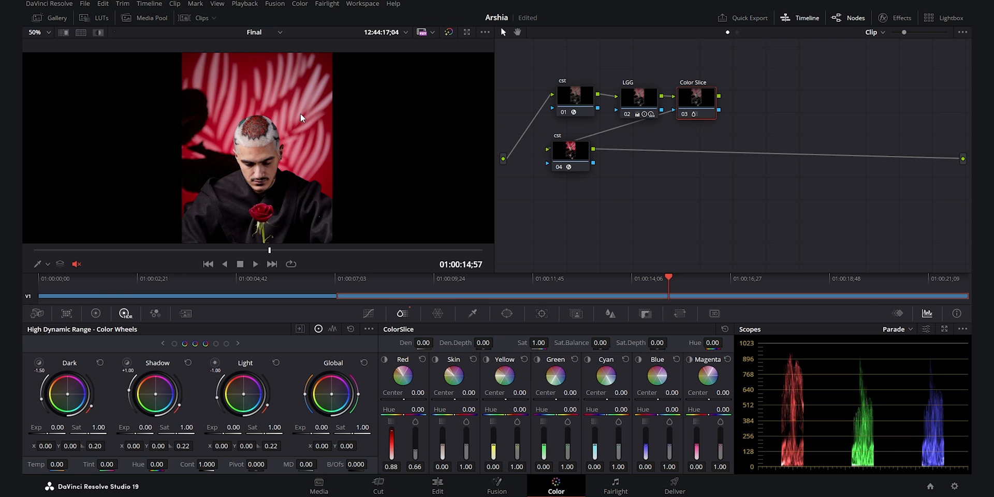
mouse_move(309, 115)
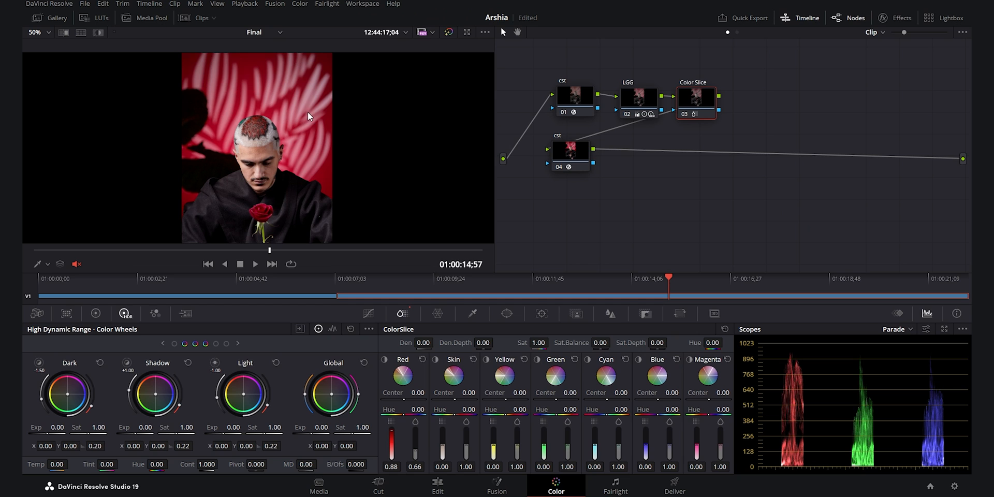
mouse_move(441, 229)
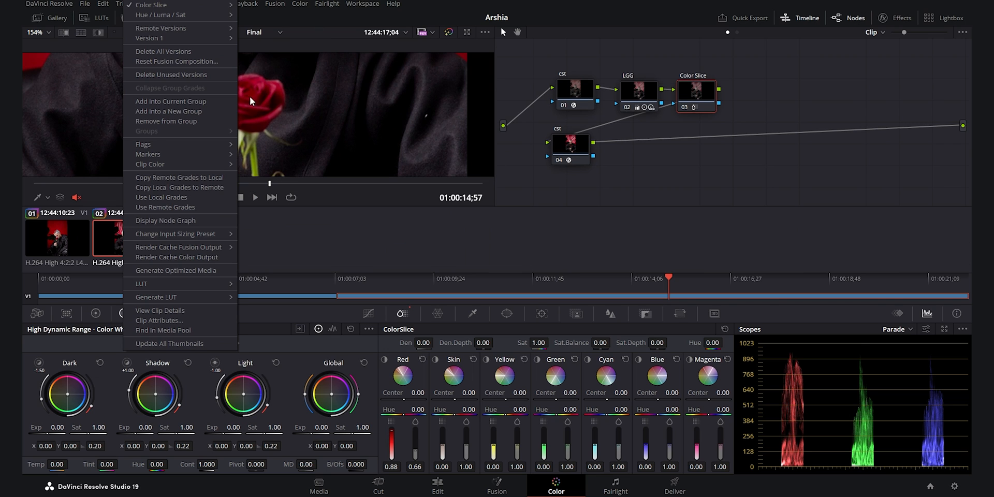
mouse_move(175, 16)
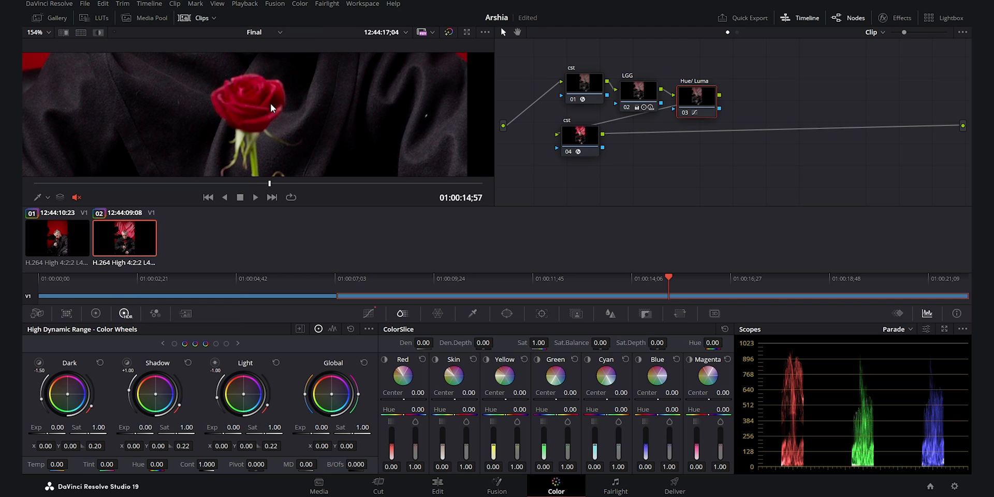
mouse_move(294, 125)
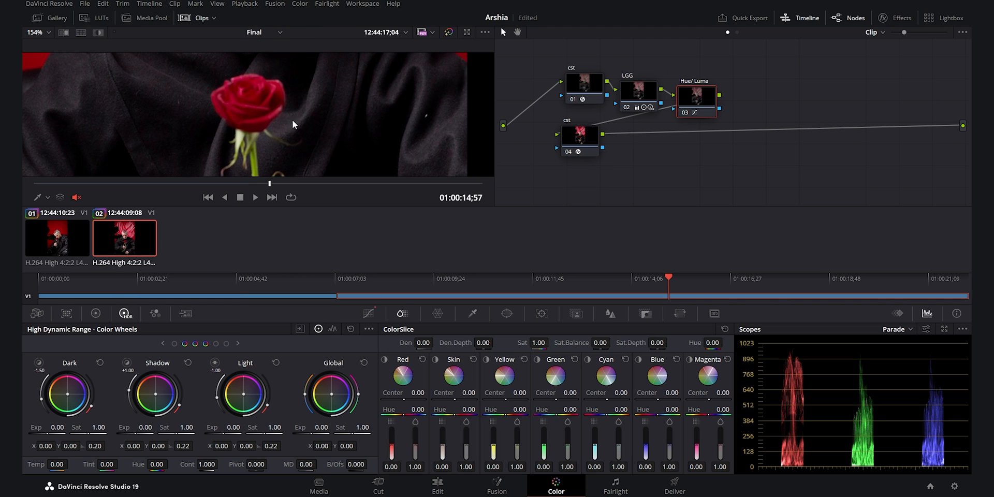
Step: Open the clip thumbnail's grade version list to switch between Hue / Luma / Sat and Color Slice
right_click(293, 125)
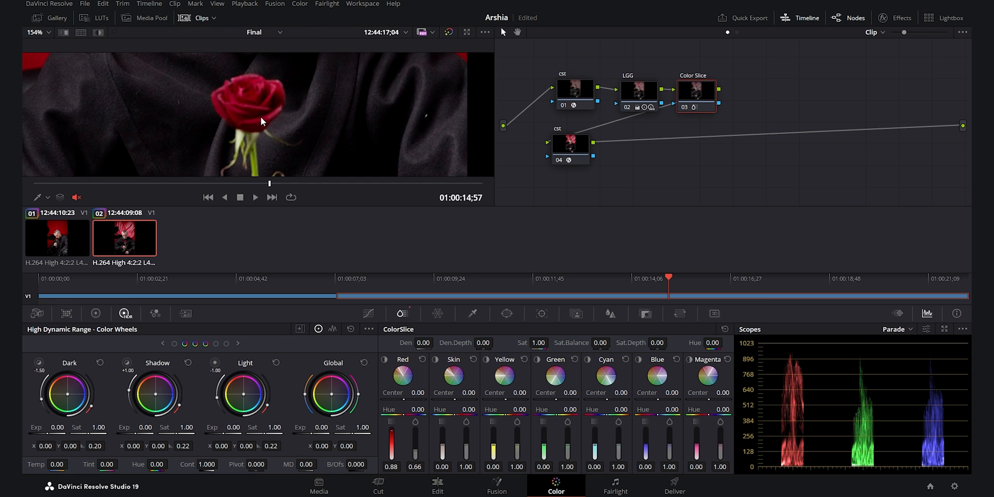
mouse_move(288, 106)
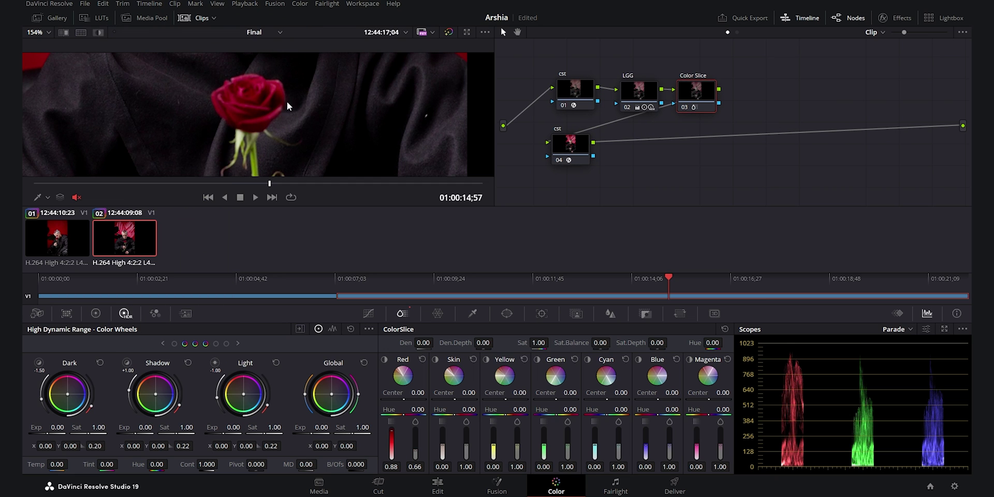
mouse_move(275, 108)
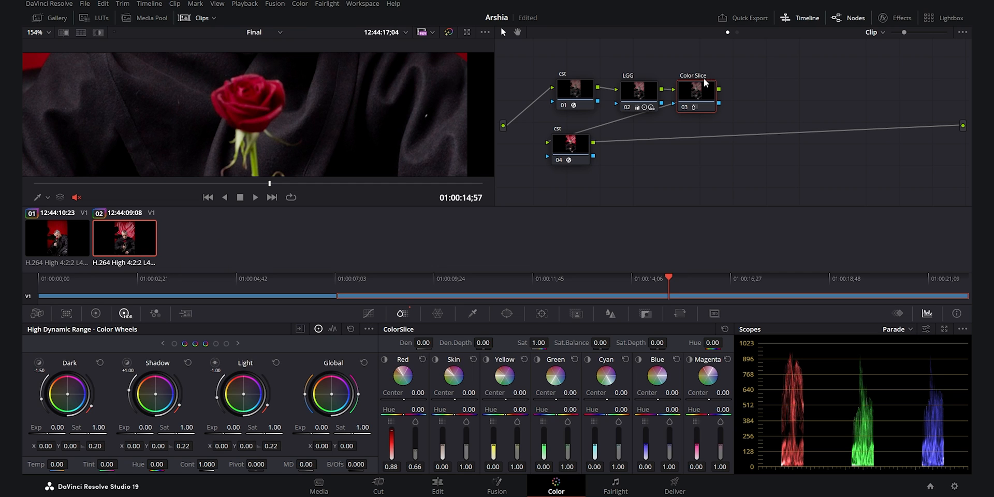
mouse_move(260, 128)
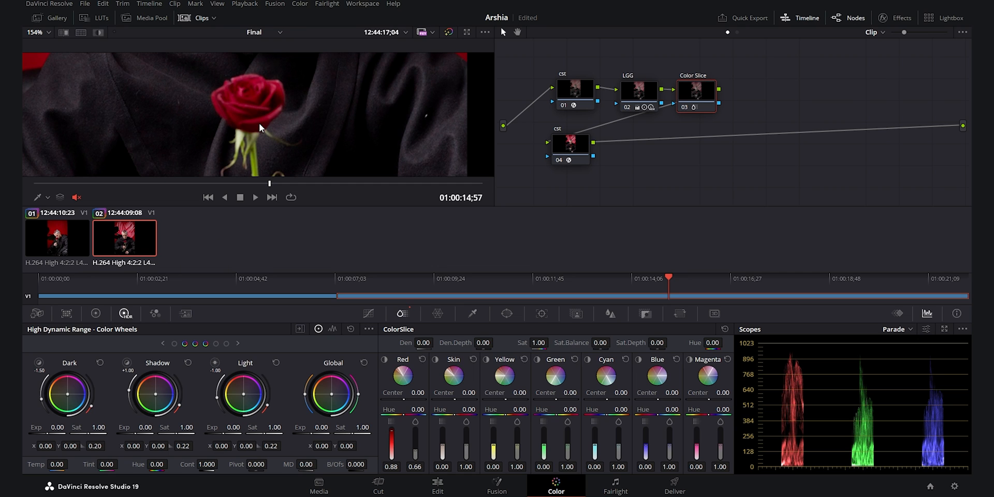